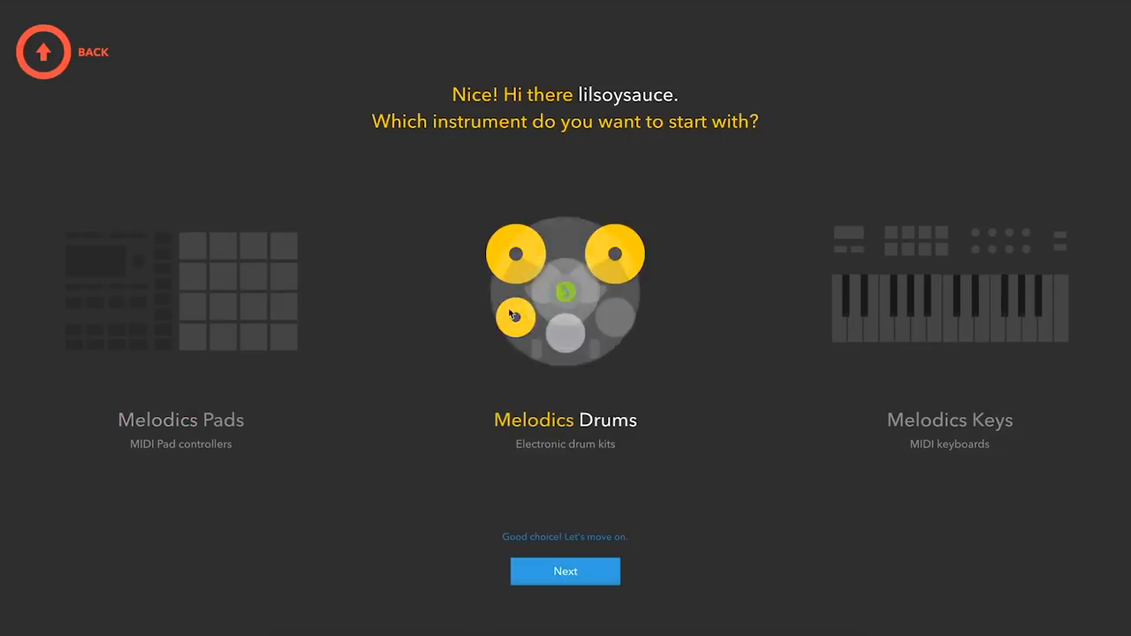
# Step: Go back from instrument selection to the welcome step asking for a display name
pyautogui.click(566, 571)
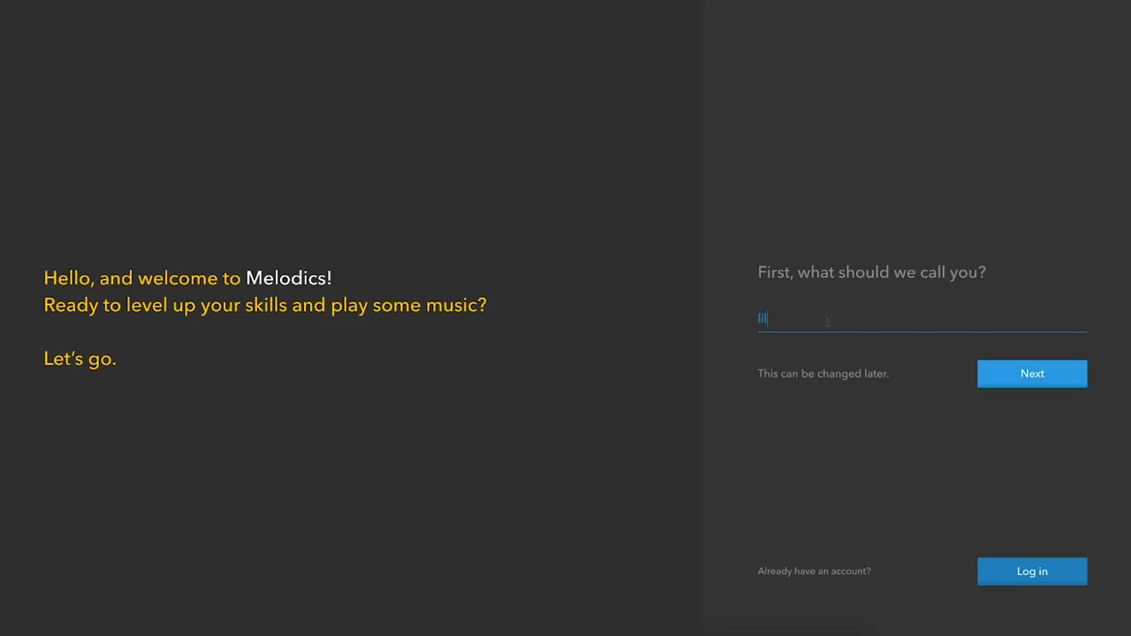
# Step: Confirm the name, choose Melodics Keys as the instrument and continue to the lesson library
pyautogui.click(1033, 373)
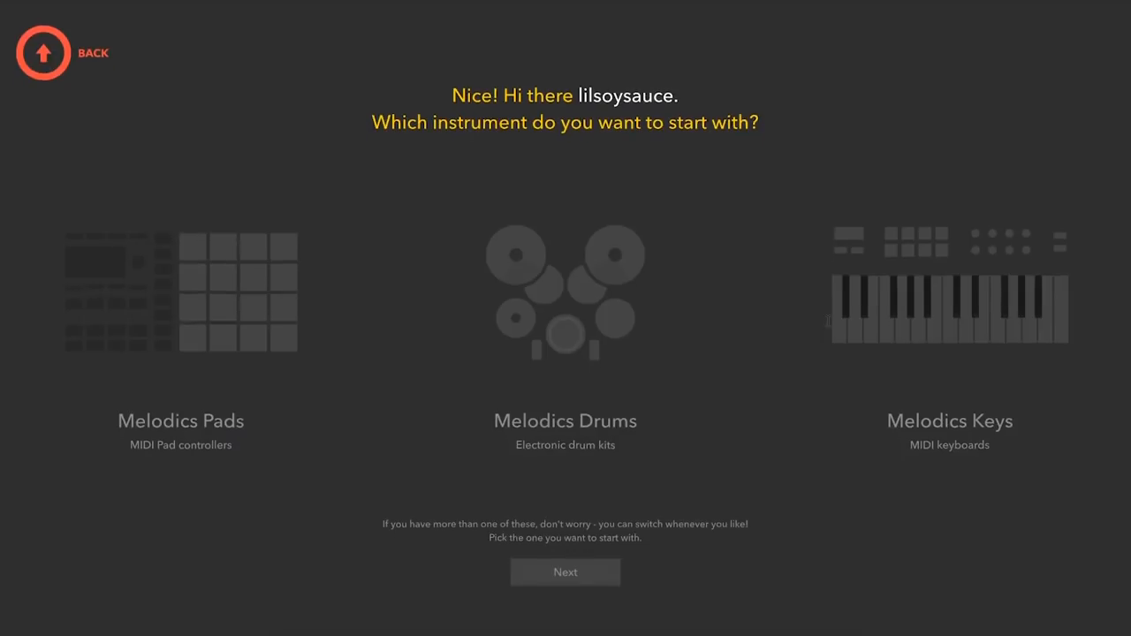
pyautogui.click(950, 292)
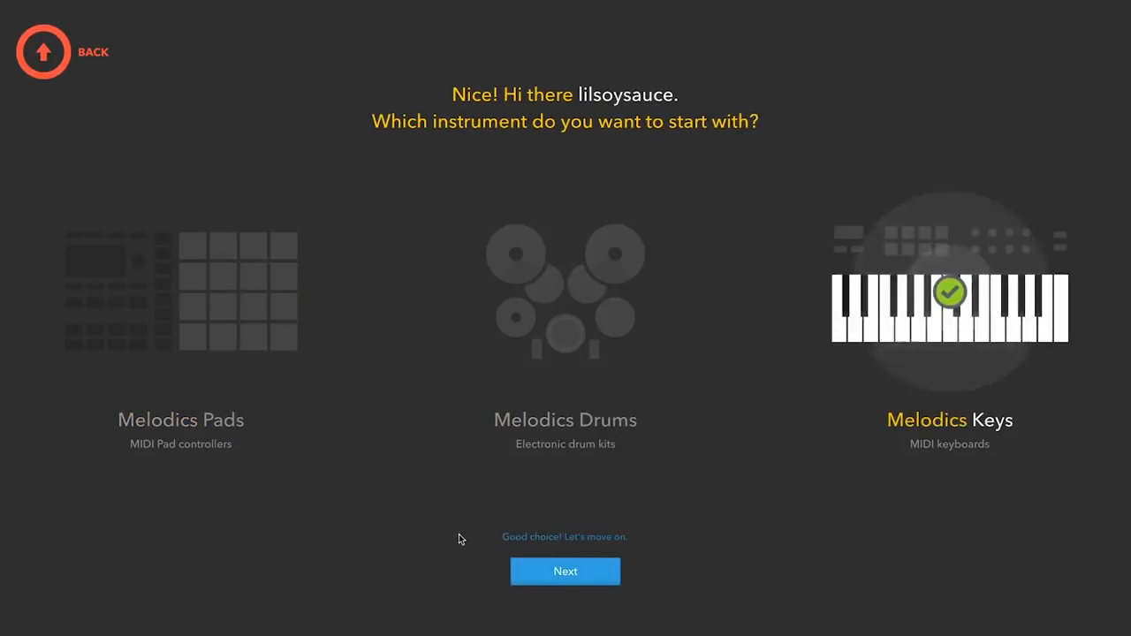
pyautogui.click(566, 571)
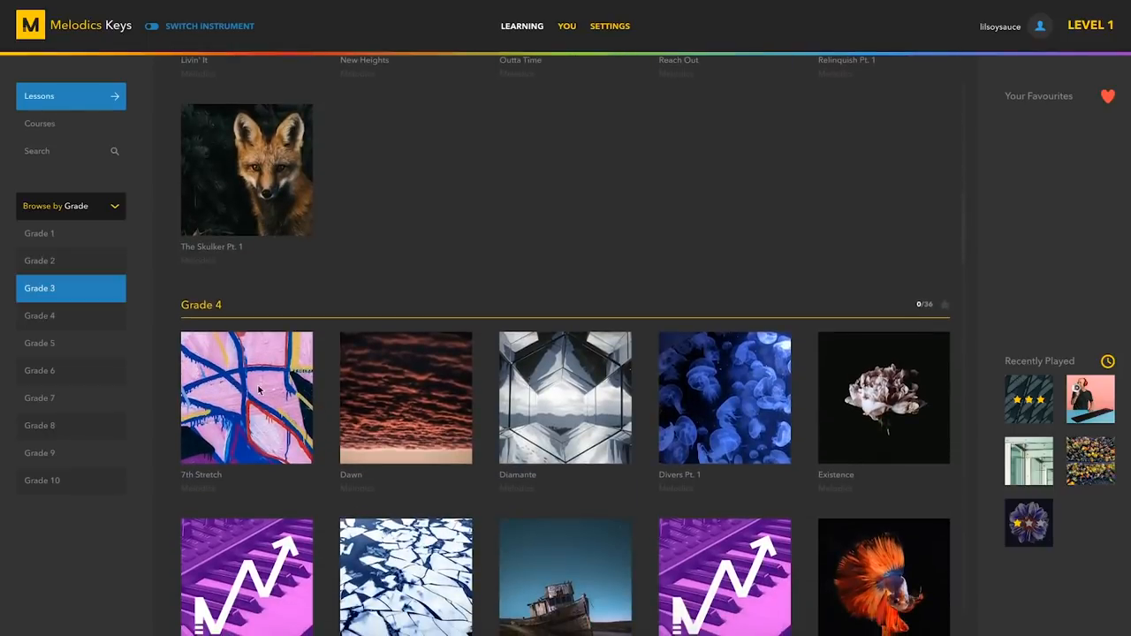
# Step: Open a keyboard lesson from the Lessons grid and start its playback
pyautogui.click(247, 396)
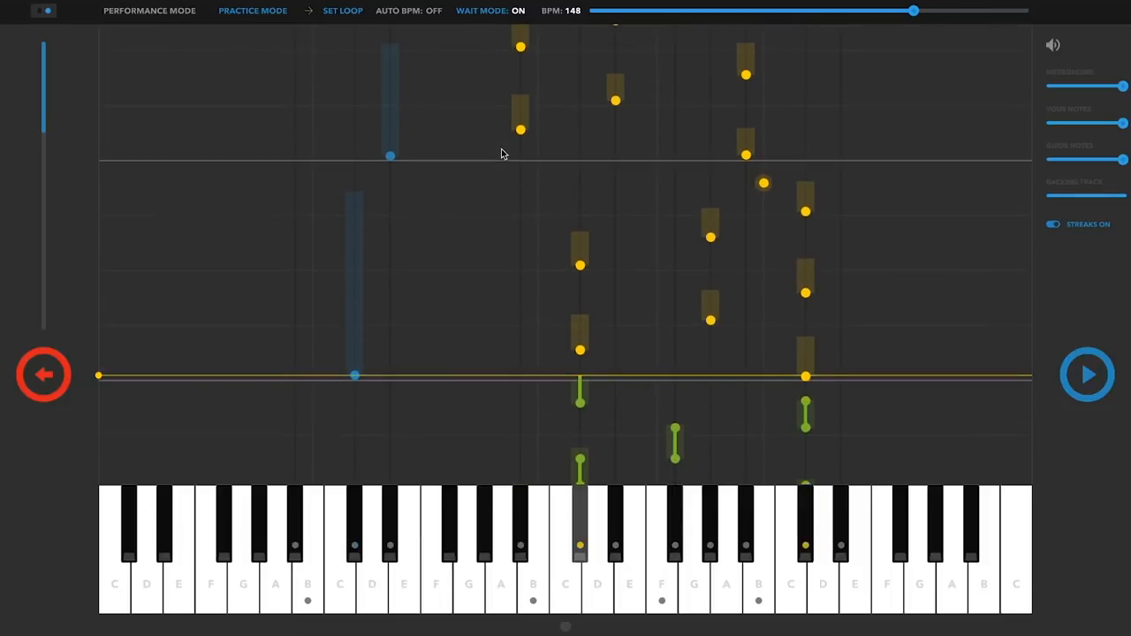
pyautogui.click(1087, 375)
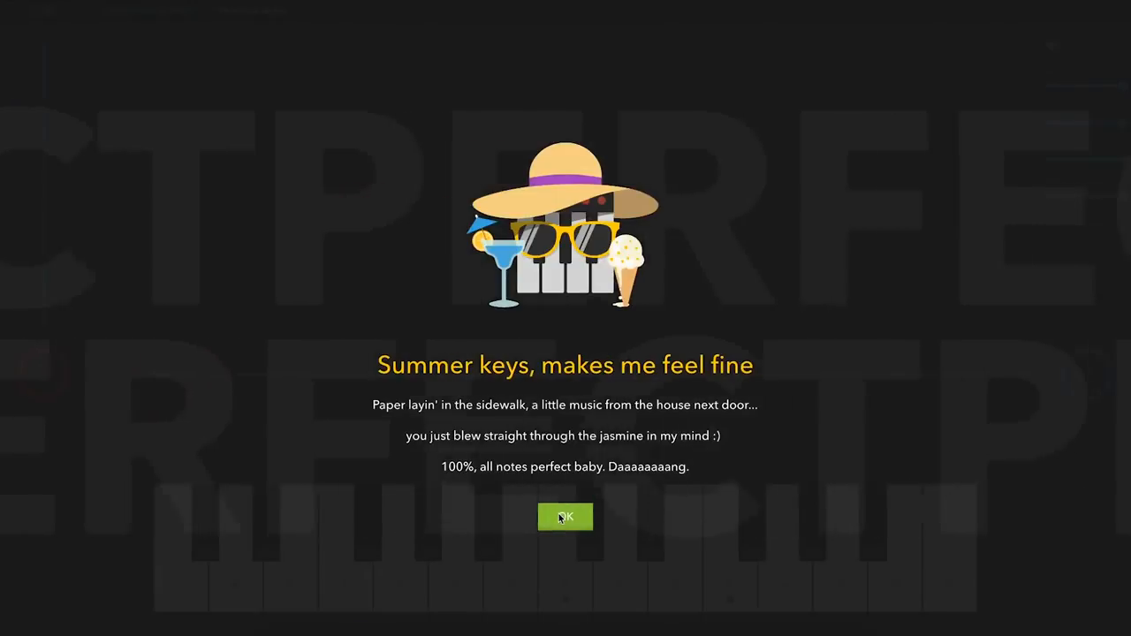
# Step: Dismiss the 100/100 perfect-score popup and return to the Keys lesson library at Level 2
pyautogui.click(565, 516)
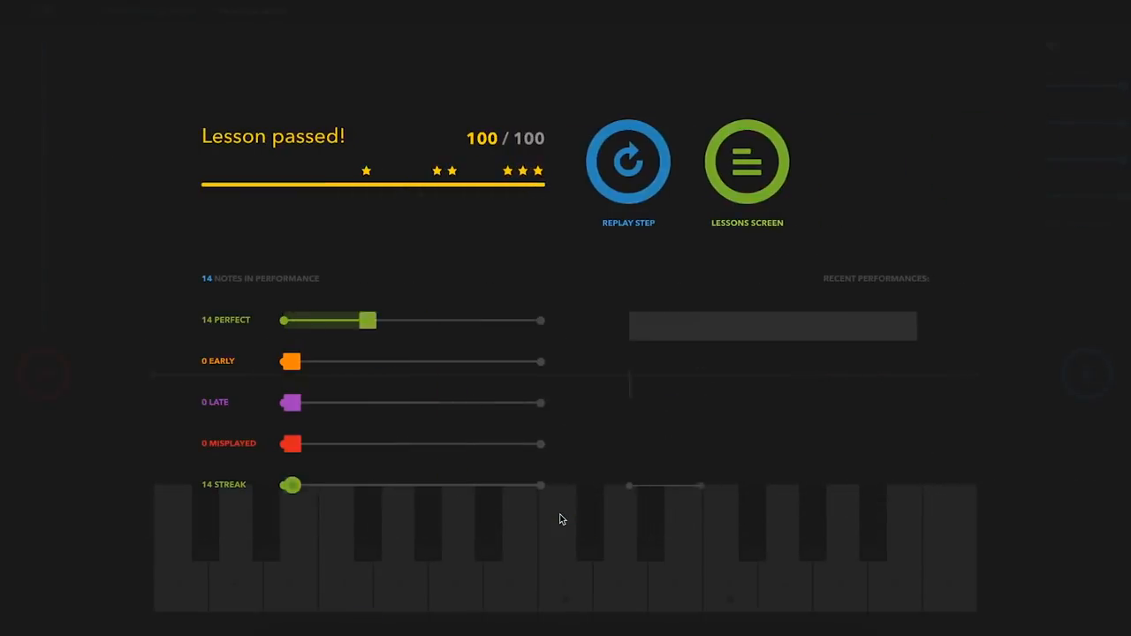
pyautogui.click(746, 163)
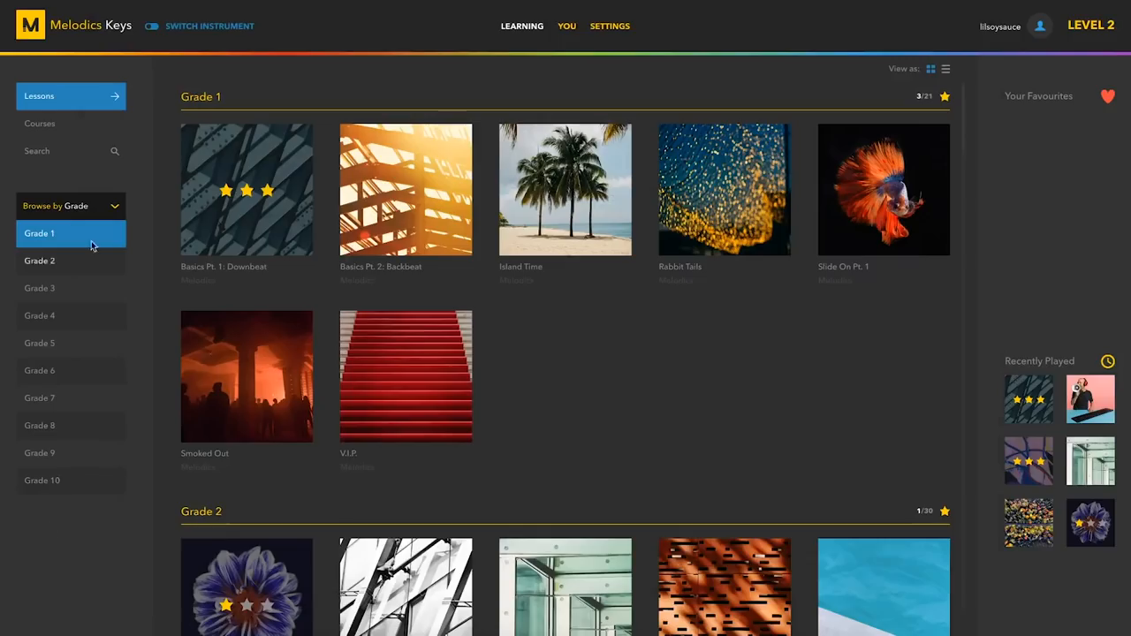
# Step: Browse the Courses list and start playing a Level 1 keyboard course lesson
pyautogui.click(38, 124)
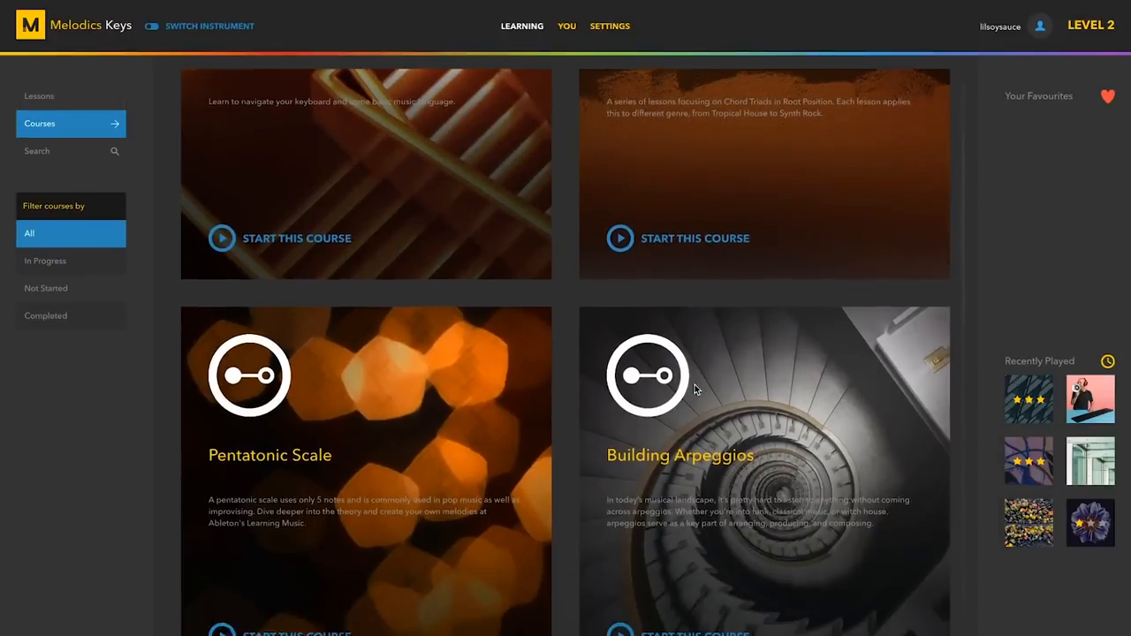
pyautogui.scroll(-3)
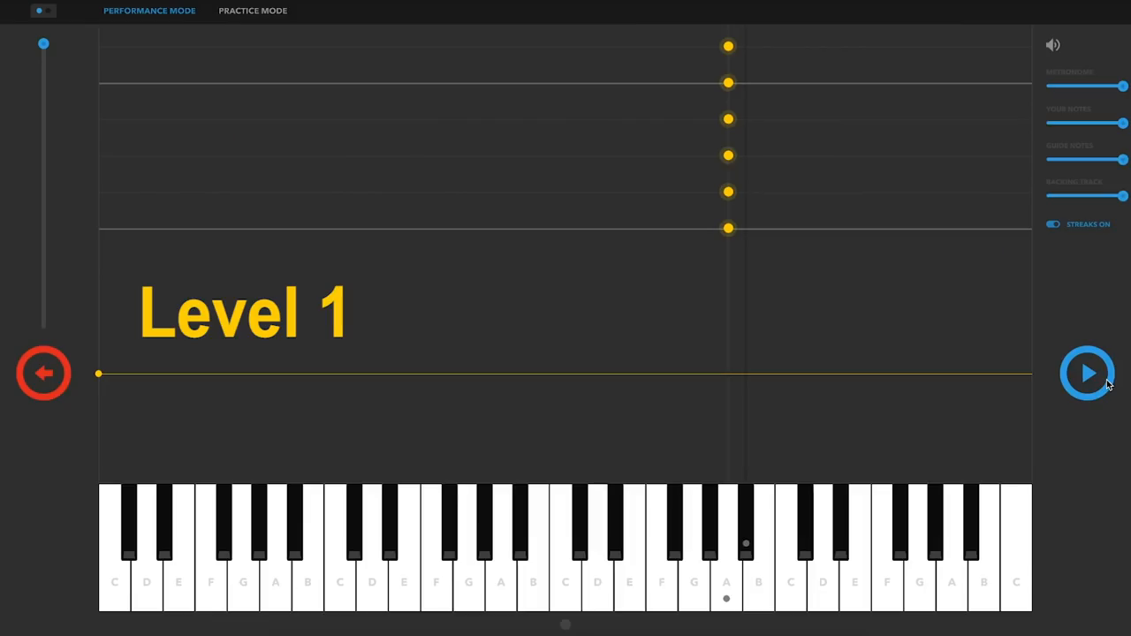
pyautogui.click(1087, 373)
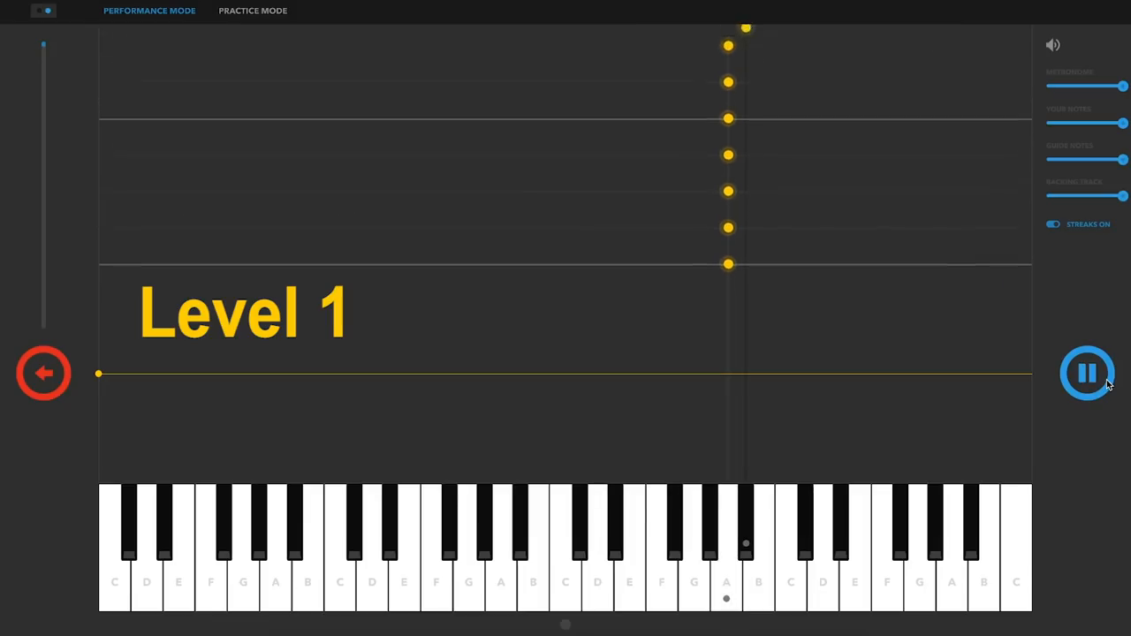